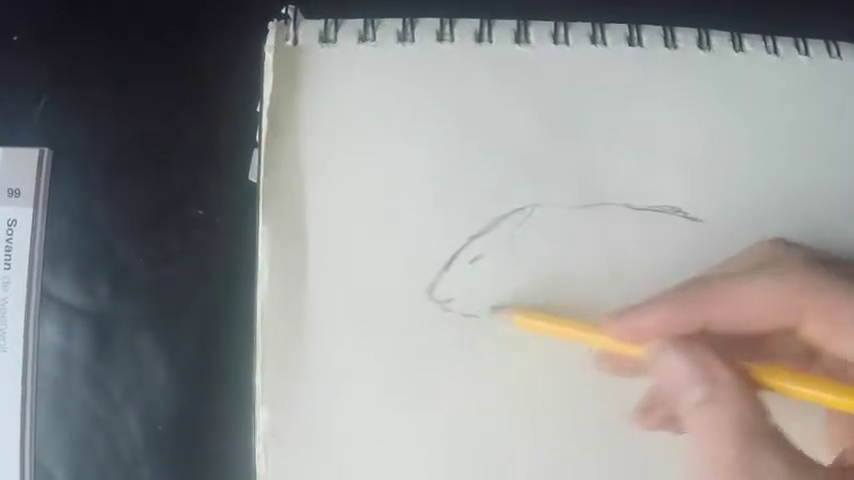
mouse_move(550, 300)
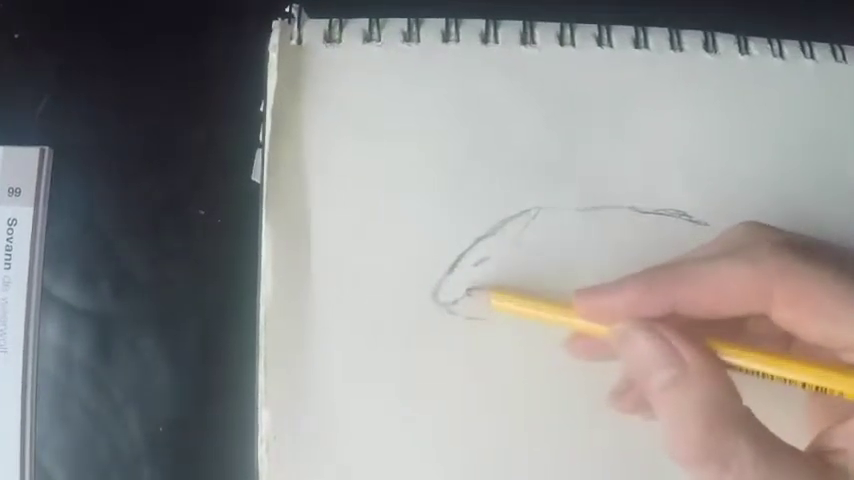